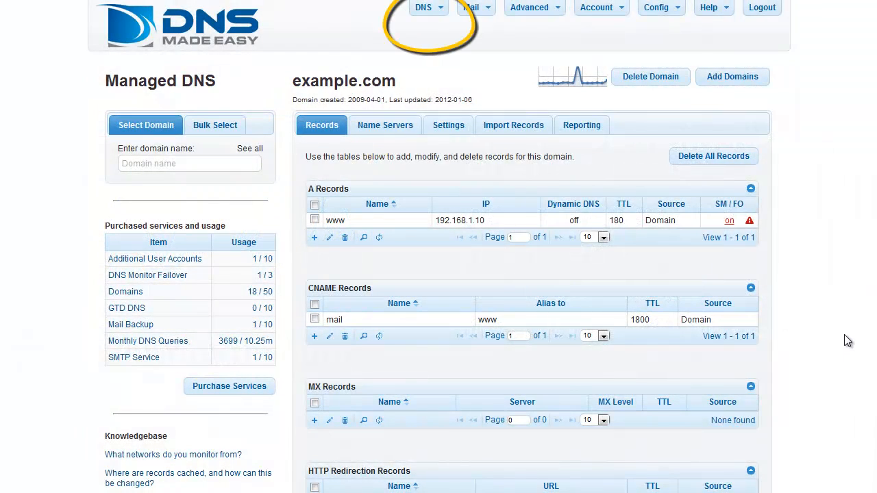
Step: Choose Managed DNS from the DNS menu and scroll the recently updated domains list
{"action": "left_click", "coordinate": [428, 8]}
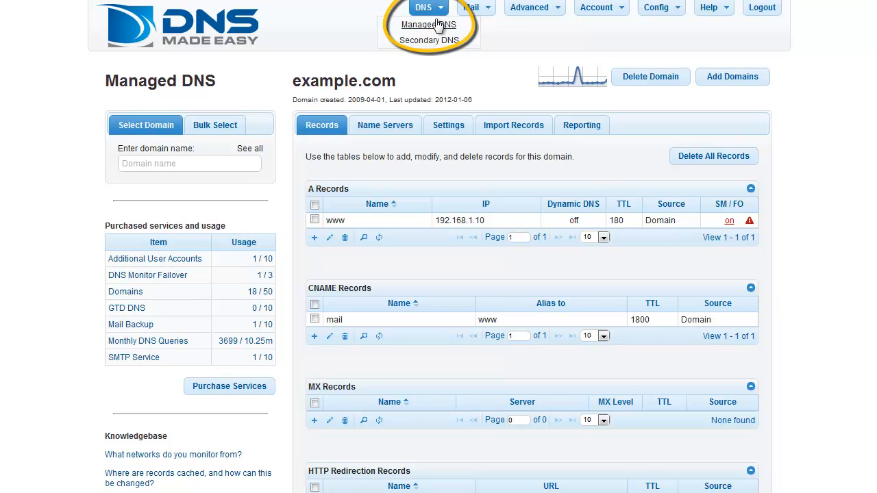
{"action": "left_click", "coordinate": [429, 24]}
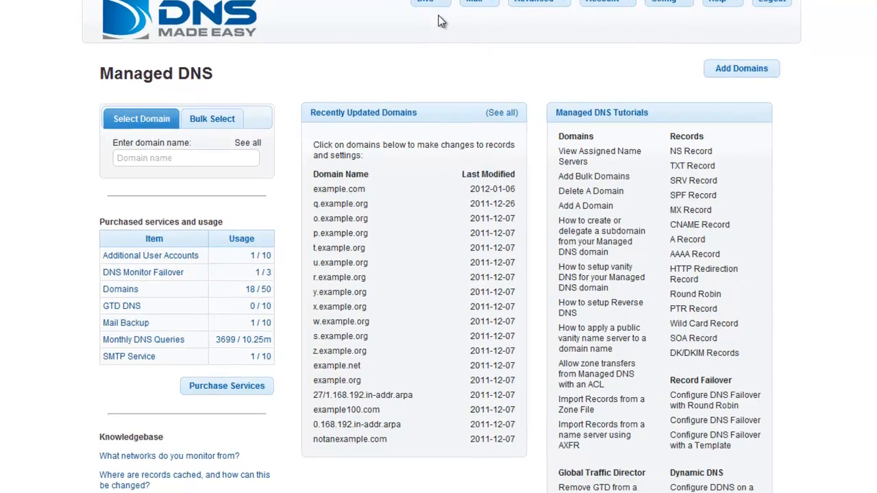
{"action": "scroll", "scroll_direction": "down", "scroll_amount": 3}
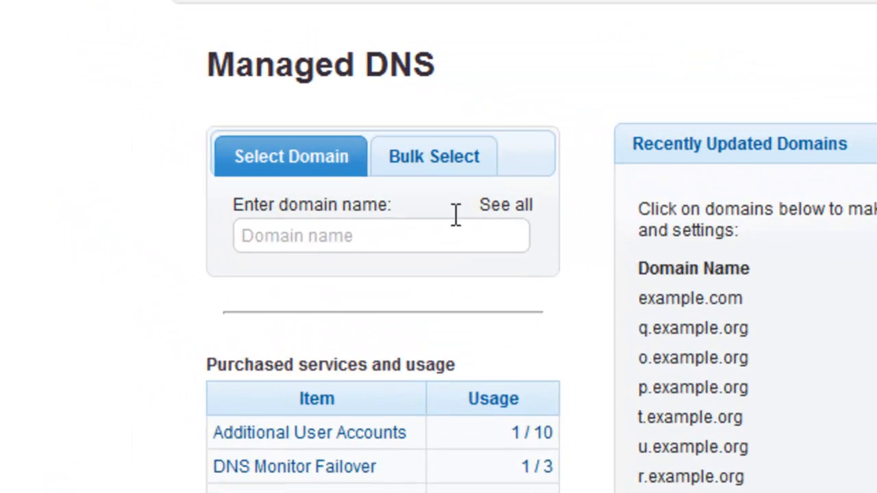
Step: Look up 'exa' in the domain name box and open example.com from the suggestions
{"action": "left_click", "coordinate": [380, 236]}
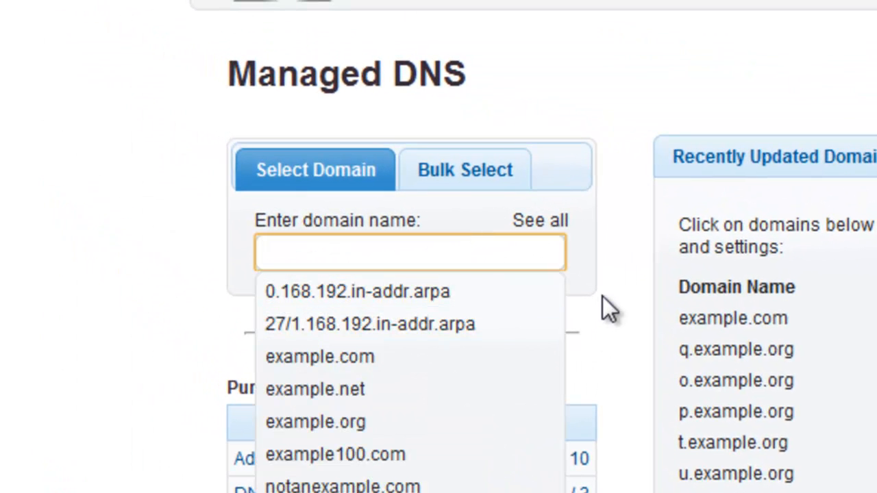
{"action": "type", "text": "example"}
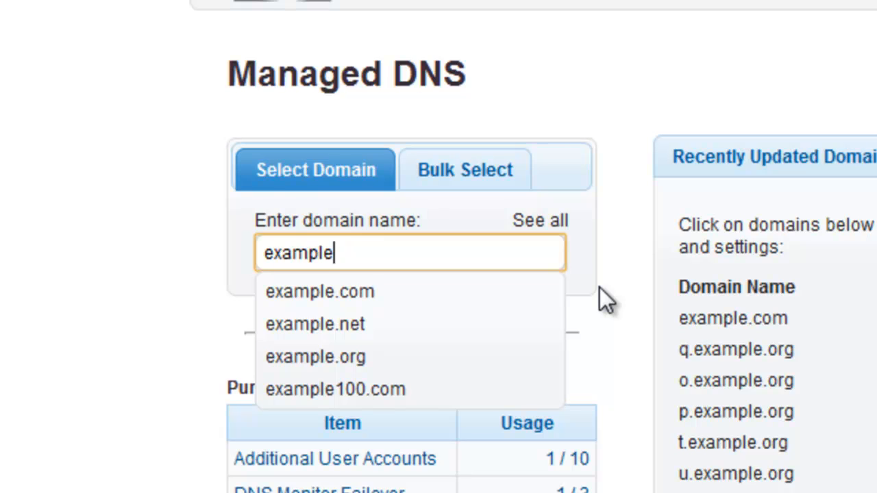
{"action": "left_click", "coordinate": [320, 291]}
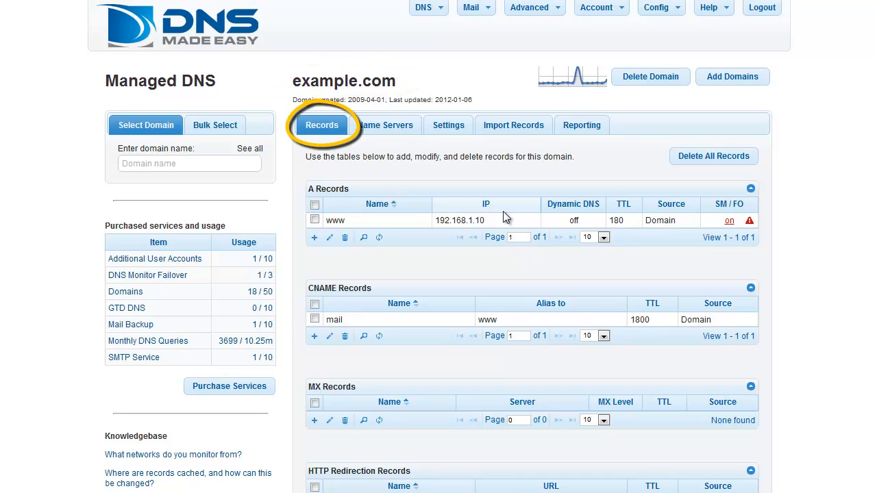
{"action": "mouse_move", "coordinate": [323, 134]}
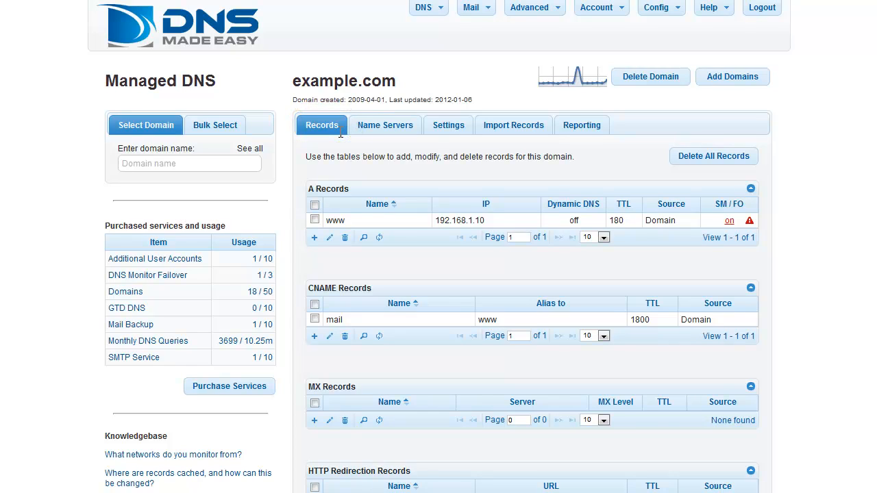
{"action": "mouse_move", "coordinate": [804, 178]}
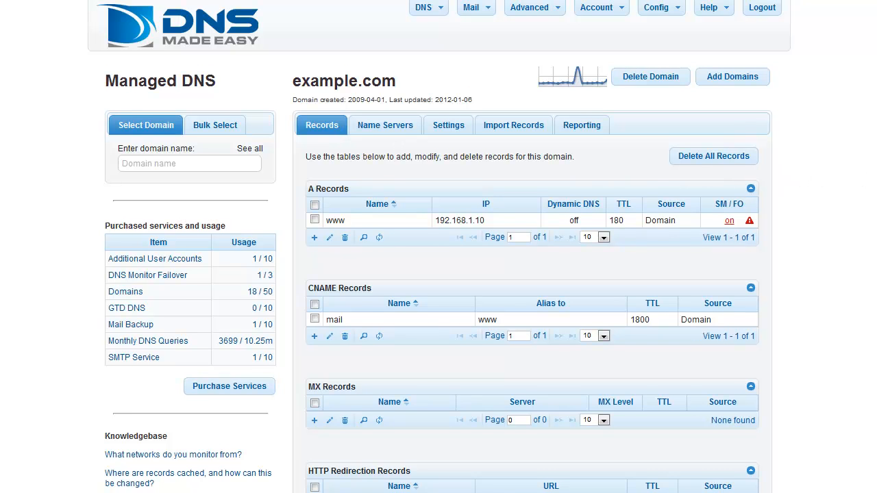
Step: Scroll to the AAAA Records table and start a new record with TTL 1800
{"action": "scroll", "scroll_direction": "down", "scroll_amount": 3}
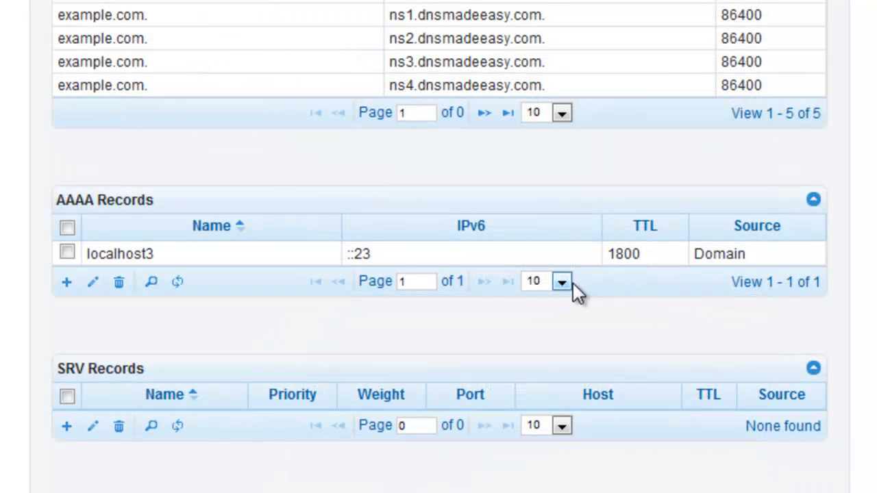
{"action": "left_click", "coordinate": [563, 282]}
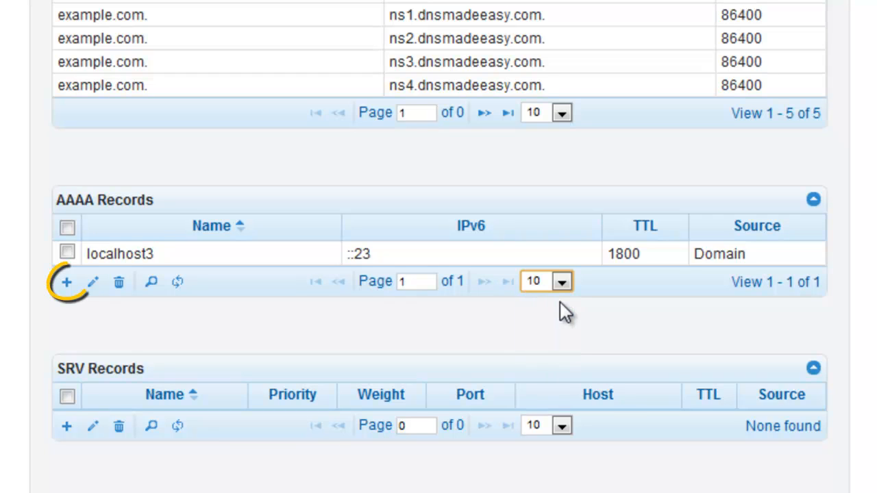
{"action": "mouse_move", "coordinate": [67, 283]}
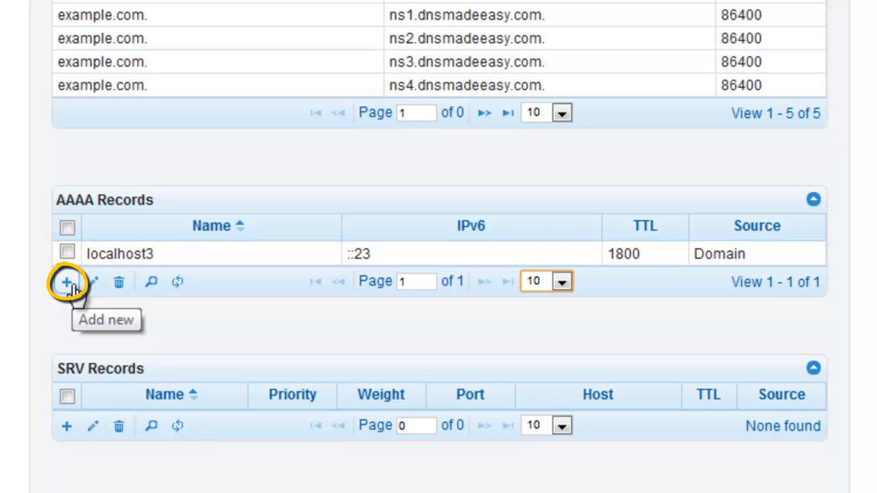
{"action": "left_click", "coordinate": [65, 285]}
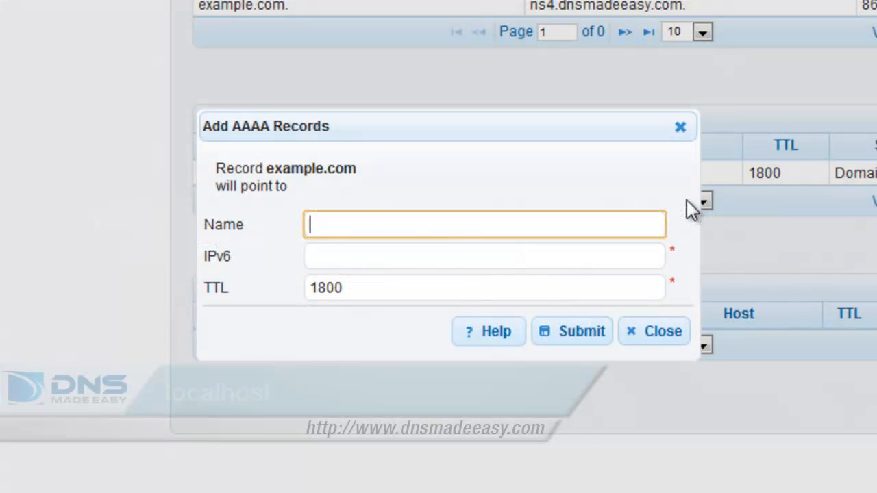
Step: Submit AAAA records localhost → ::1 and localhost2 → ::2, then close the form
{"action": "type", "text": "localh"}
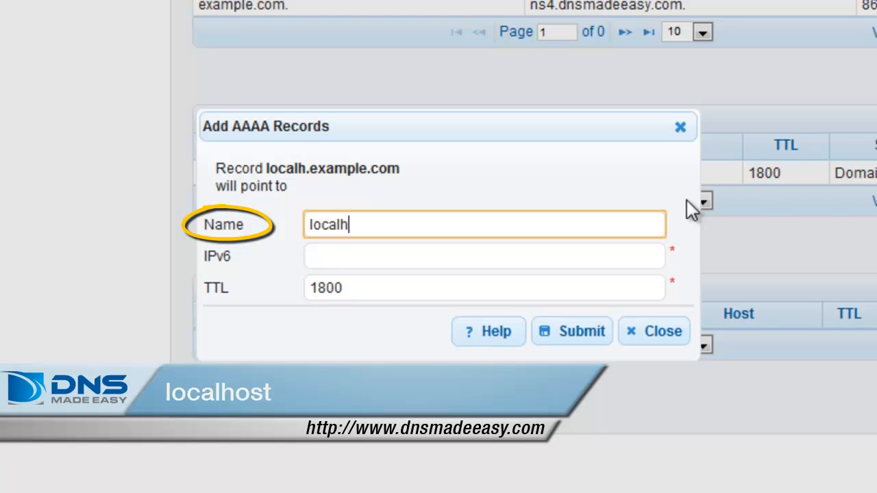
{"action": "type", "text": "ost"}
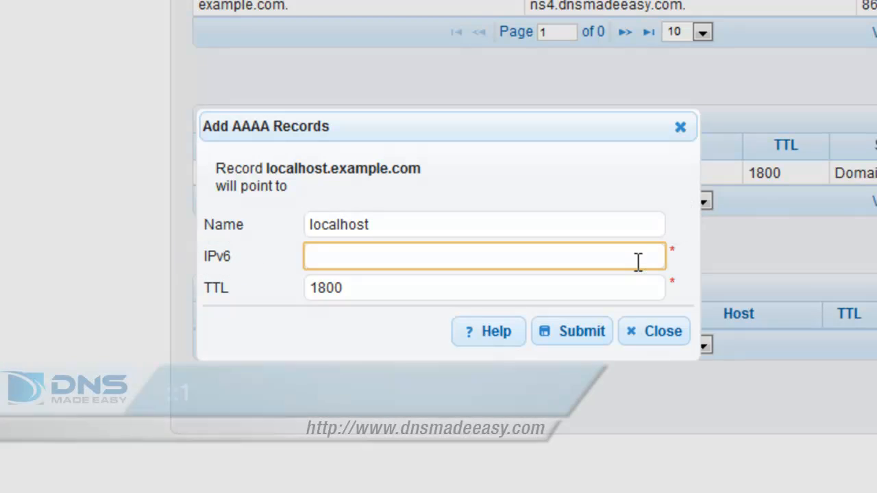
{"action": "type", "text": "::1"}
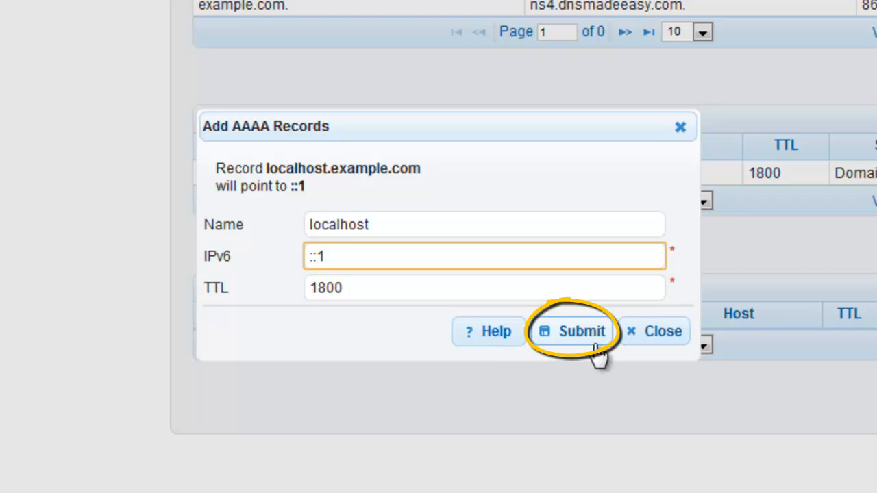
{"action": "left_click", "coordinate": [571, 331]}
{"action": "type", "text": "2"}
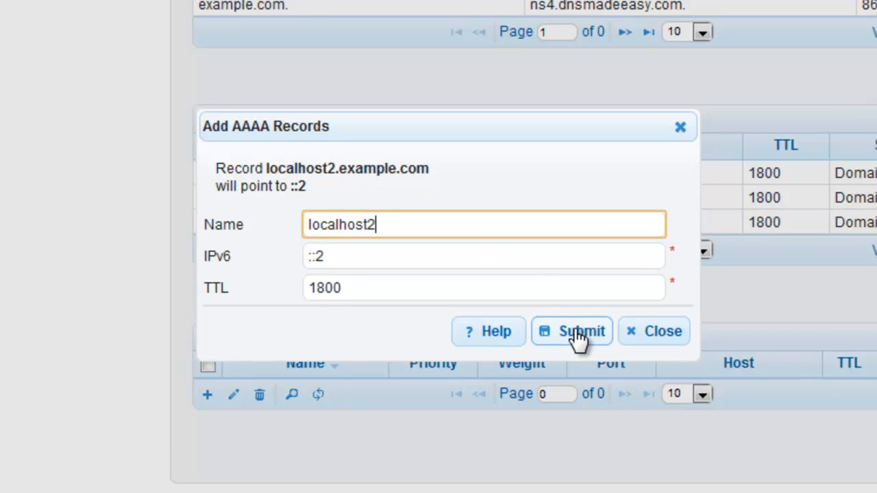
{"action": "left_click", "coordinate": [572, 331]}
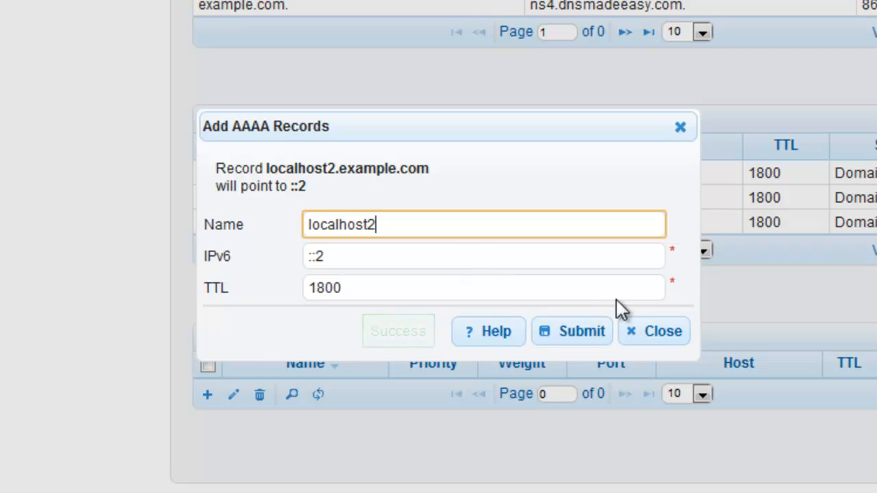
{"action": "left_click", "coordinate": [572, 331]}
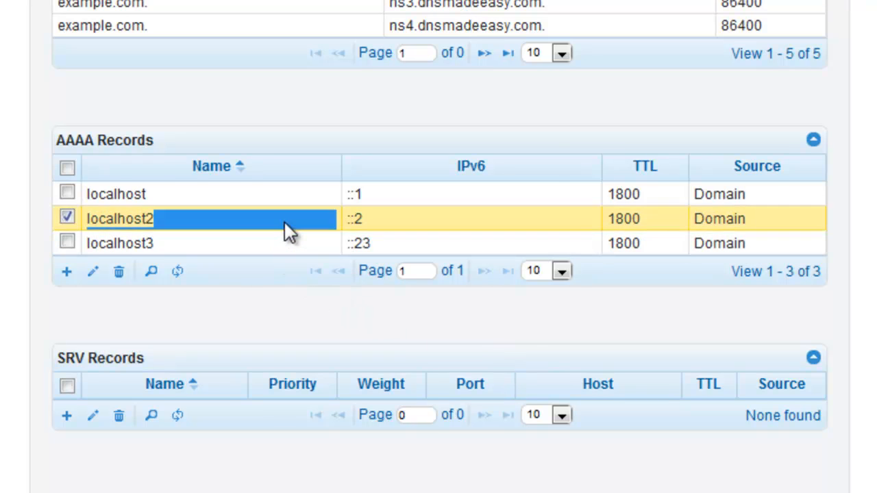
Step: Repoint localhost2 from ::2 to ::1, browse to localhost3 and back, then close
{"action": "left_click", "coordinate": [93, 272]}
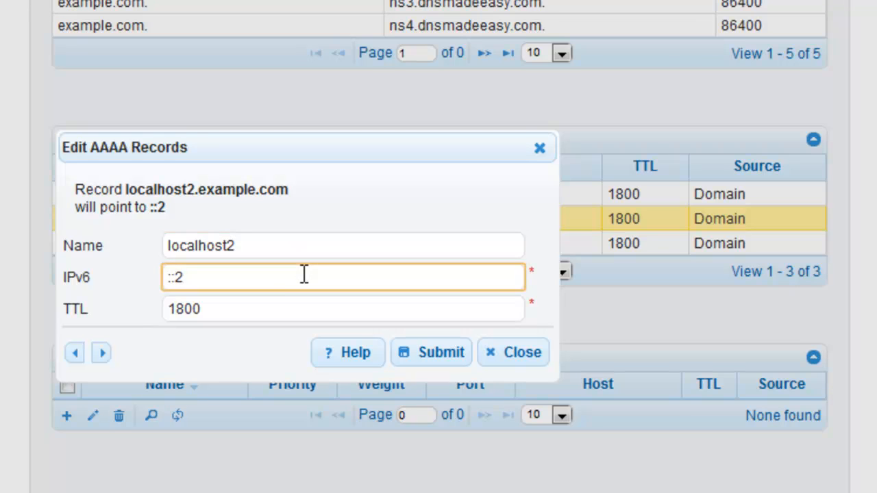
{"action": "type", "text": "::1"}
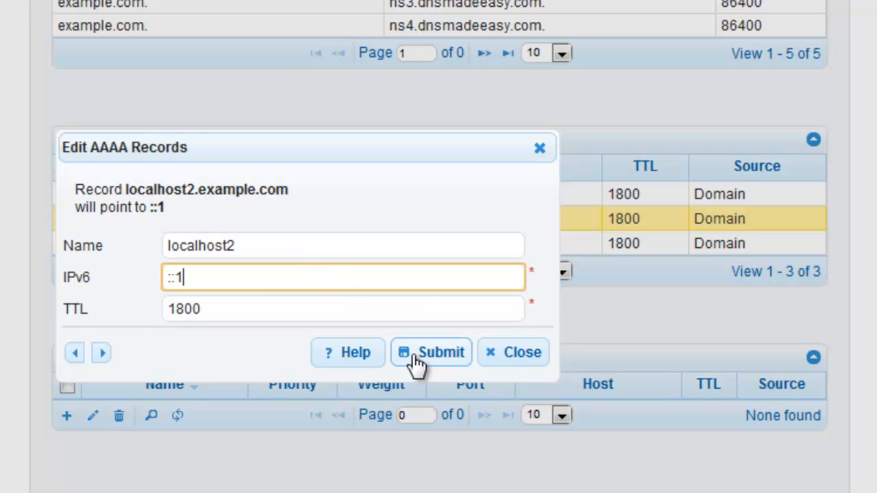
{"action": "left_click", "coordinate": [439, 352]}
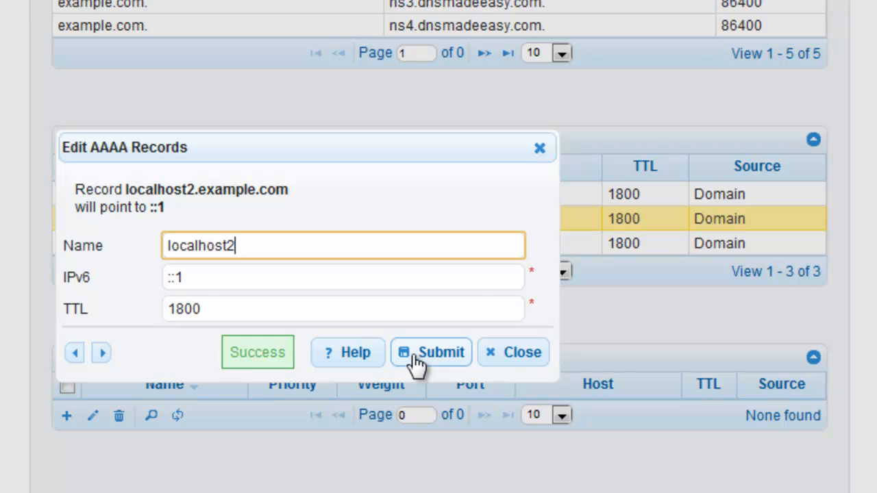
{"action": "left_click", "coordinate": [438, 352]}
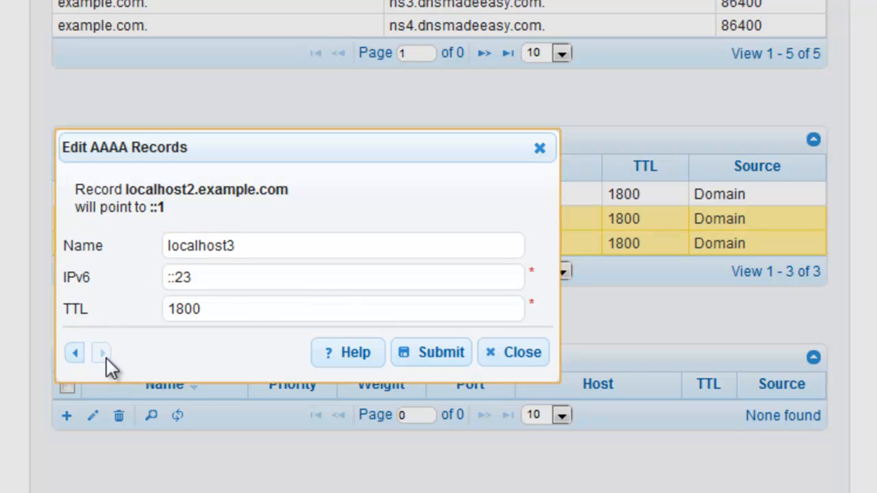
{"action": "left_click", "coordinate": [75, 352]}
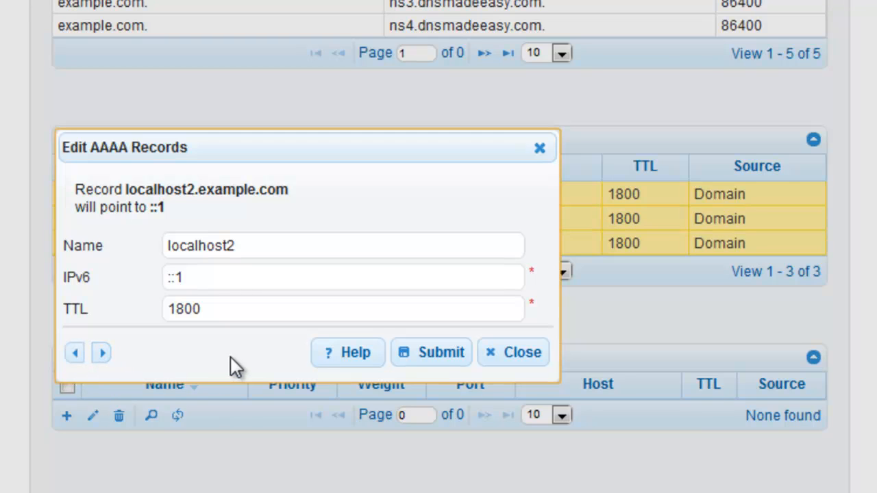
{"action": "left_click", "coordinate": [431, 352]}
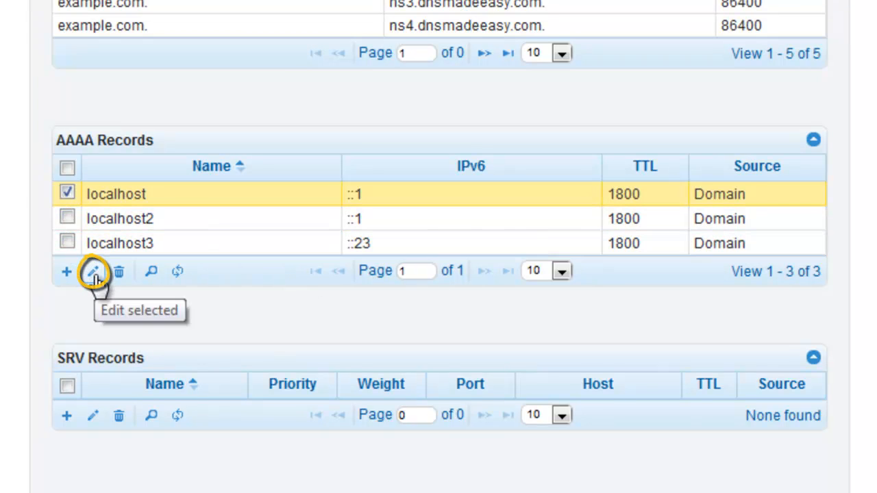
{"action": "left_click", "coordinate": [92, 273]}
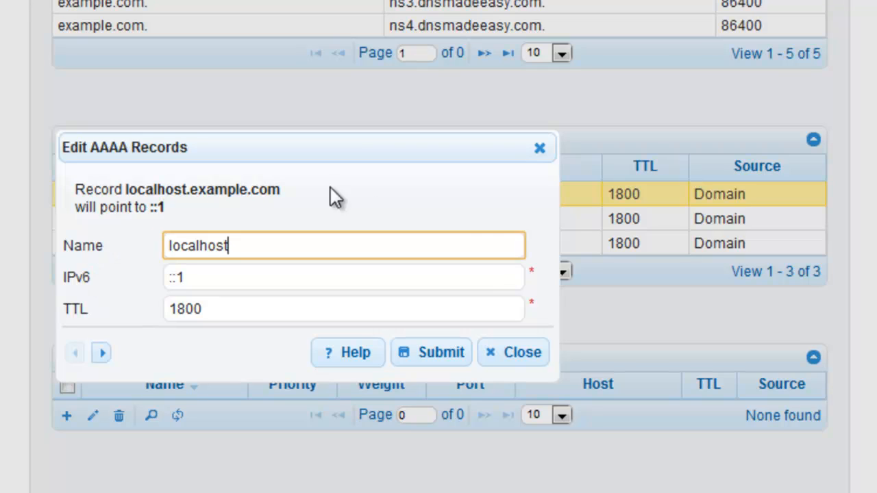
{"action": "mouse_move", "coordinate": [543, 258]}
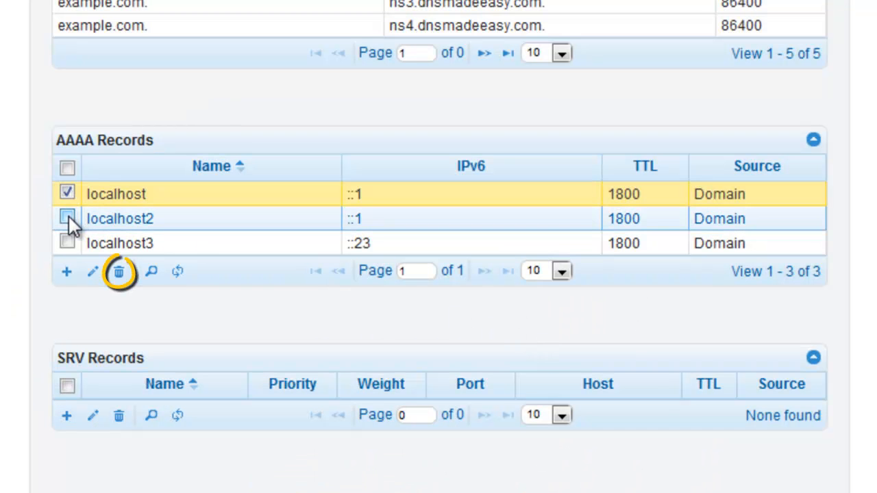
Step: Delete the ticked localhost and localhost2 records, then open localhost3 (::23) for editing
{"action": "left_click", "coordinate": [67, 218]}
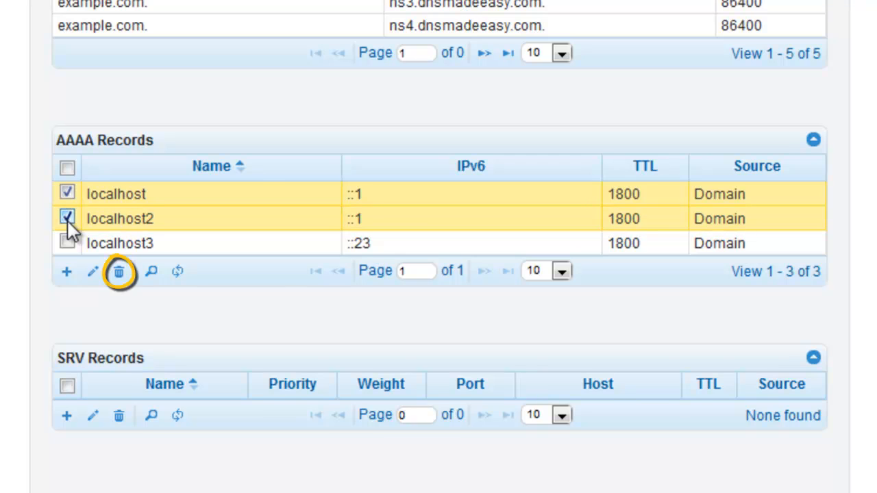
{"action": "mouse_move", "coordinate": [119, 273]}
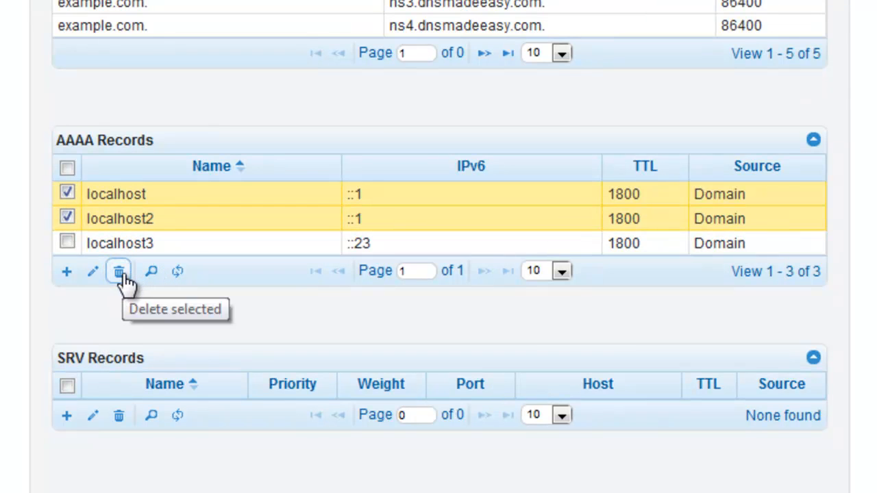
{"action": "left_click", "coordinate": [118, 272]}
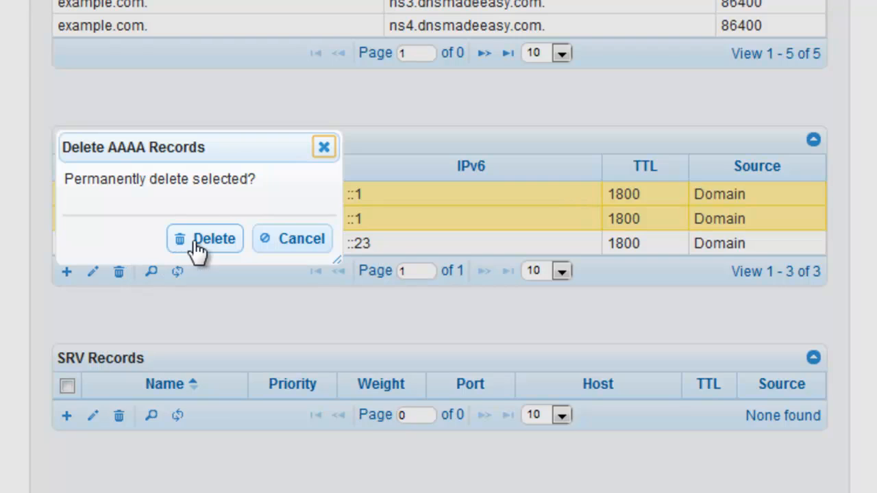
{"action": "left_click", "coordinate": [205, 239]}
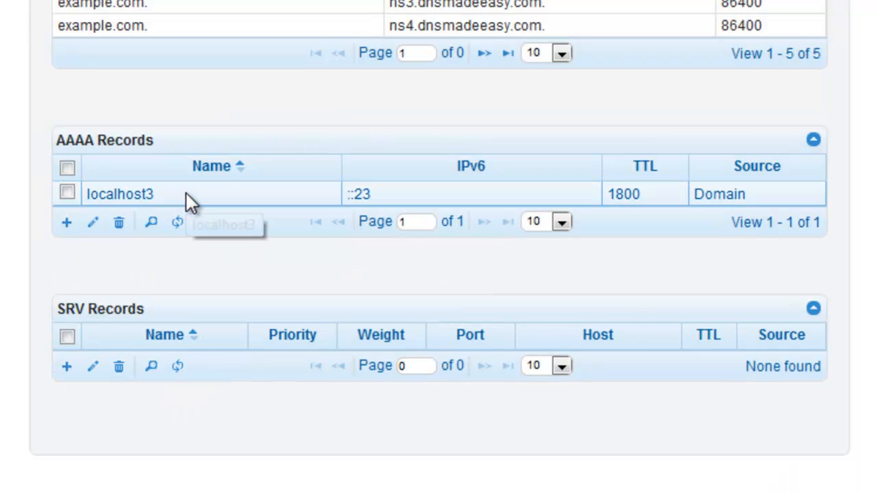
{"action": "left_click", "coordinate": [91, 223]}
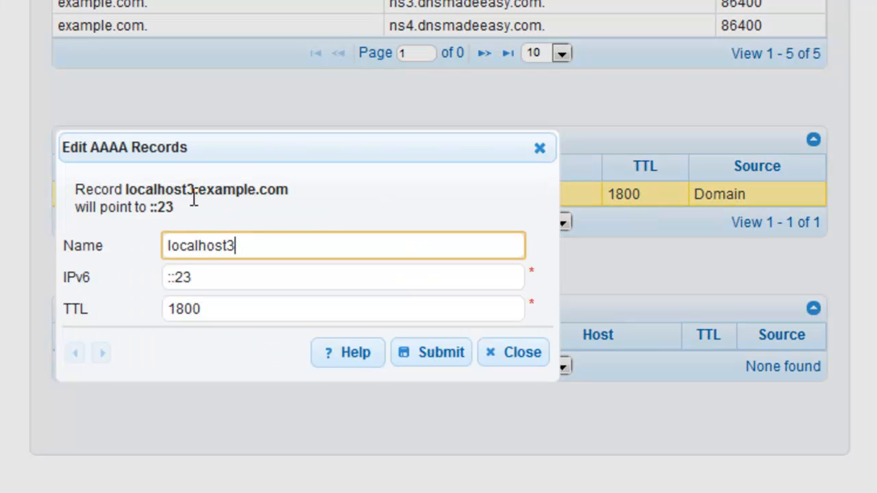